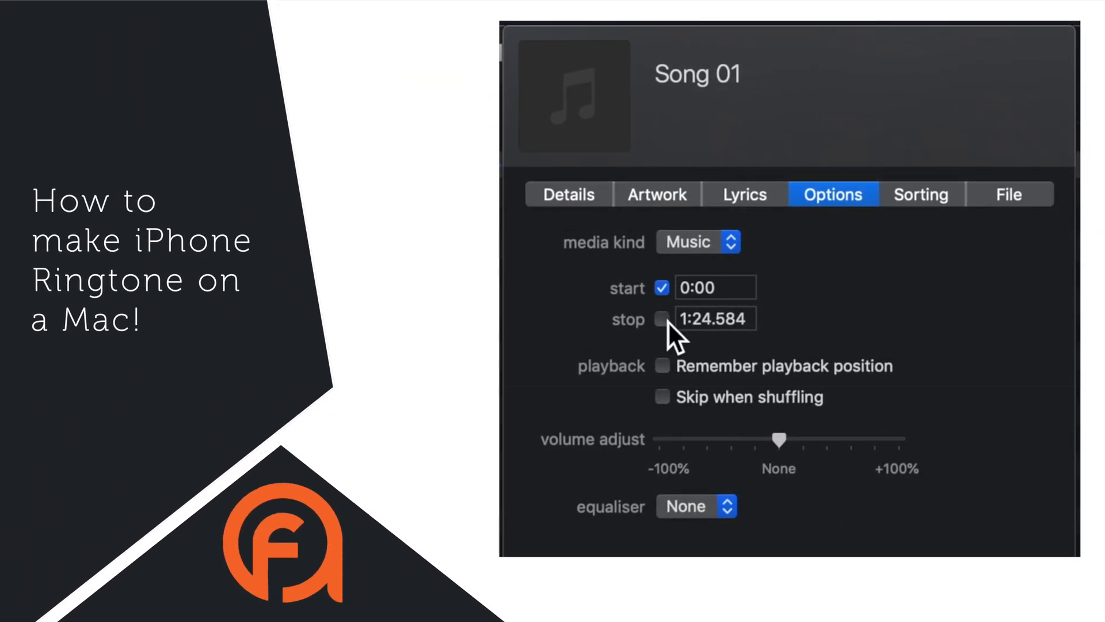
Step: Enable a custom stop time of 1:30 for Song 01
click(660, 318)
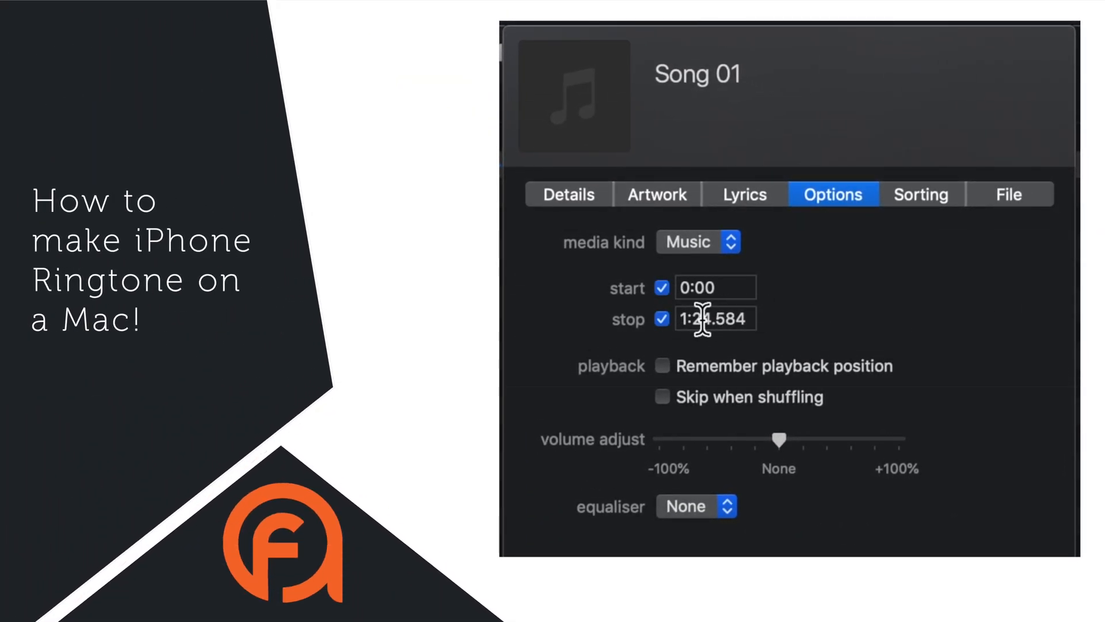
text(1:30)
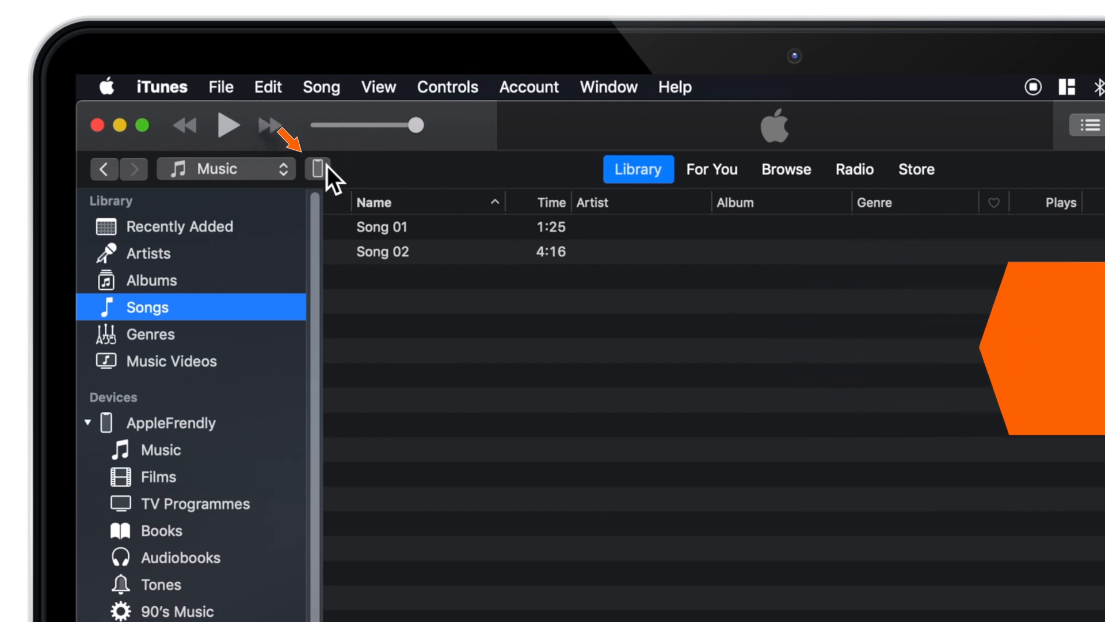
click(315, 169)
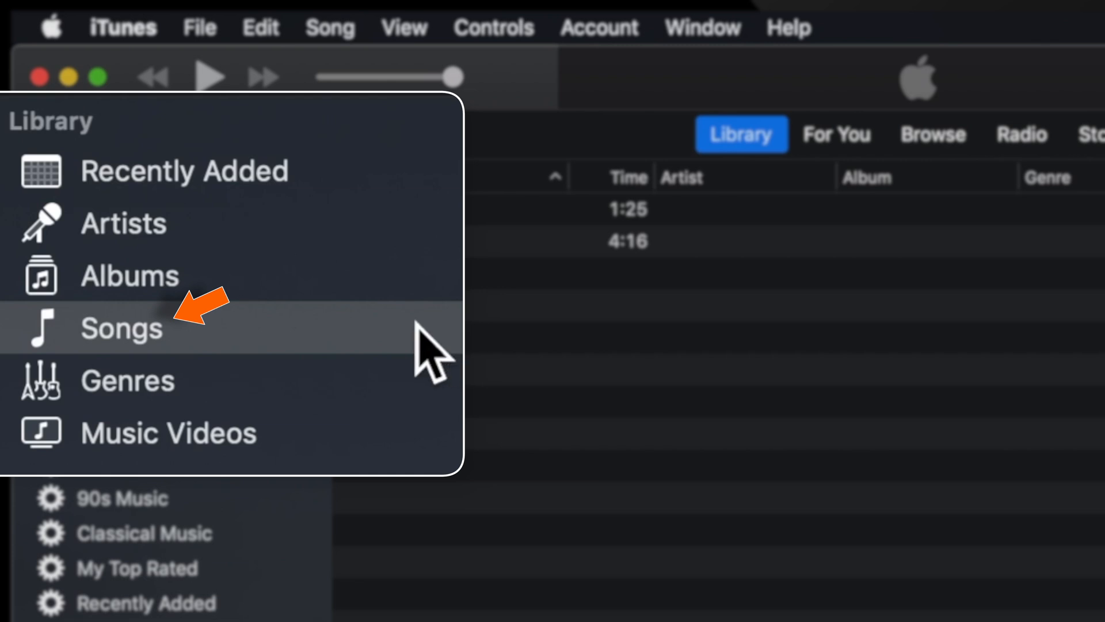
Step: From the Songs list, bring up Song 01's Song Info window
click(121, 328)
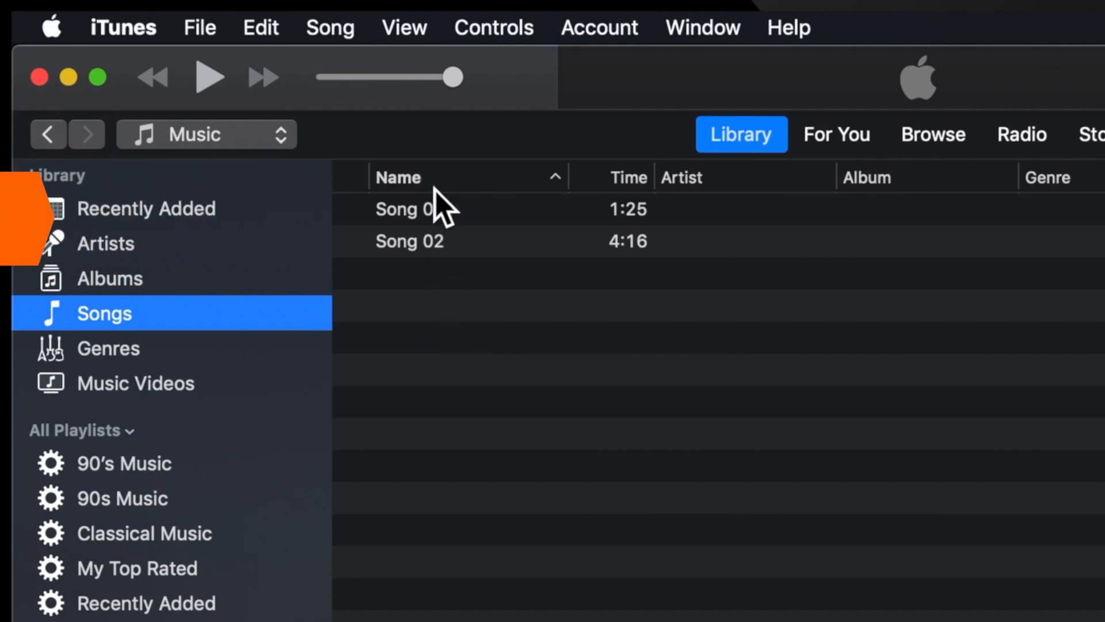
click(408, 209)
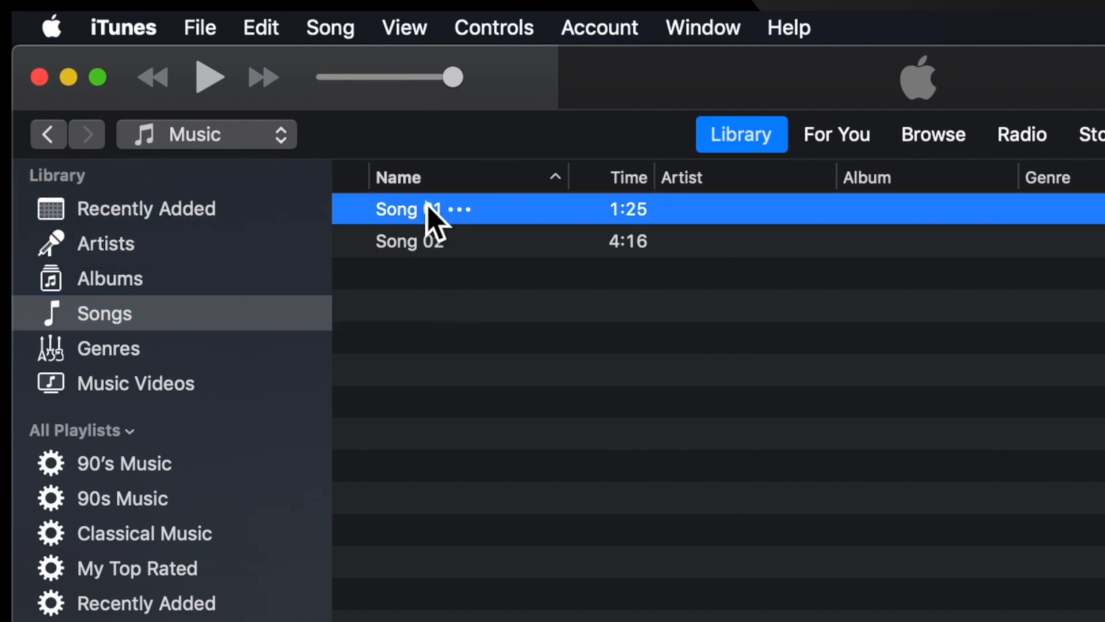
right_click(409, 208)
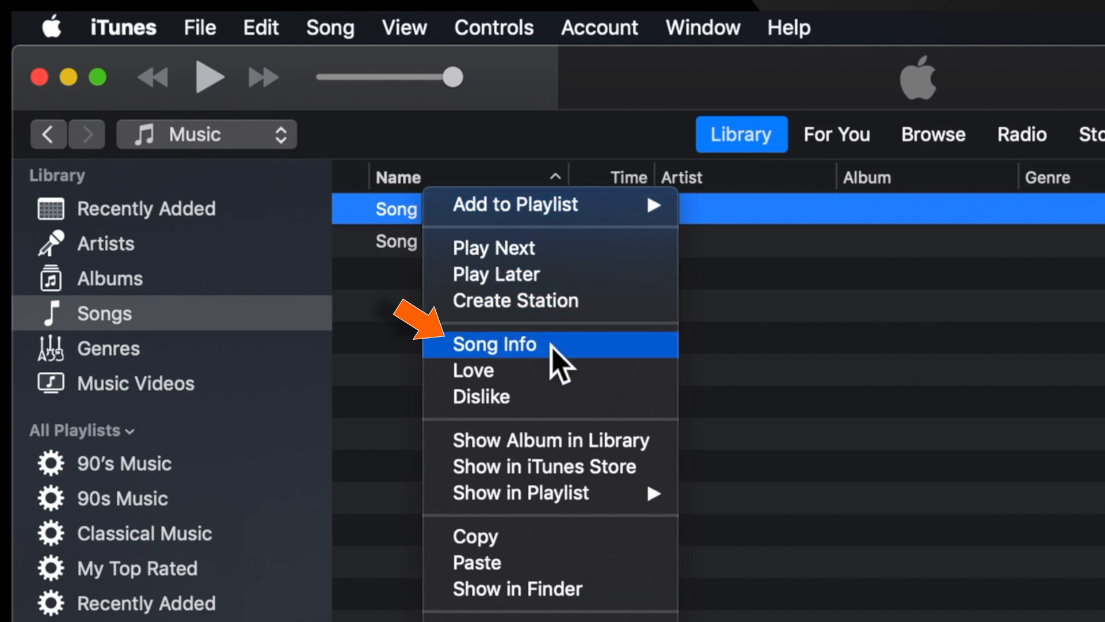
click(494, 344)
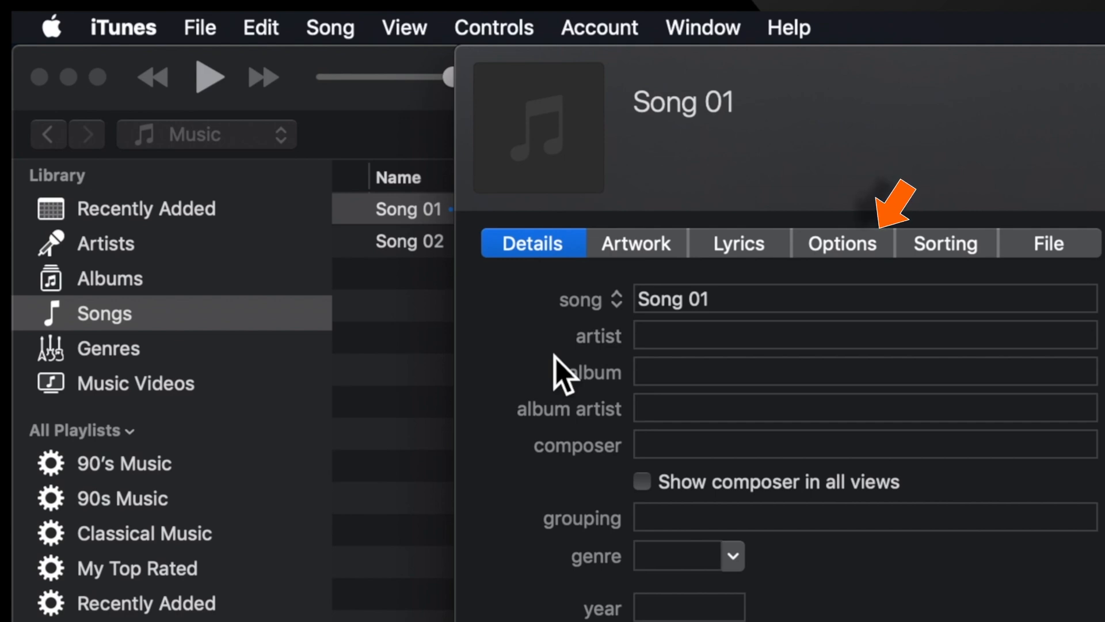
mouse_move(873, 272)
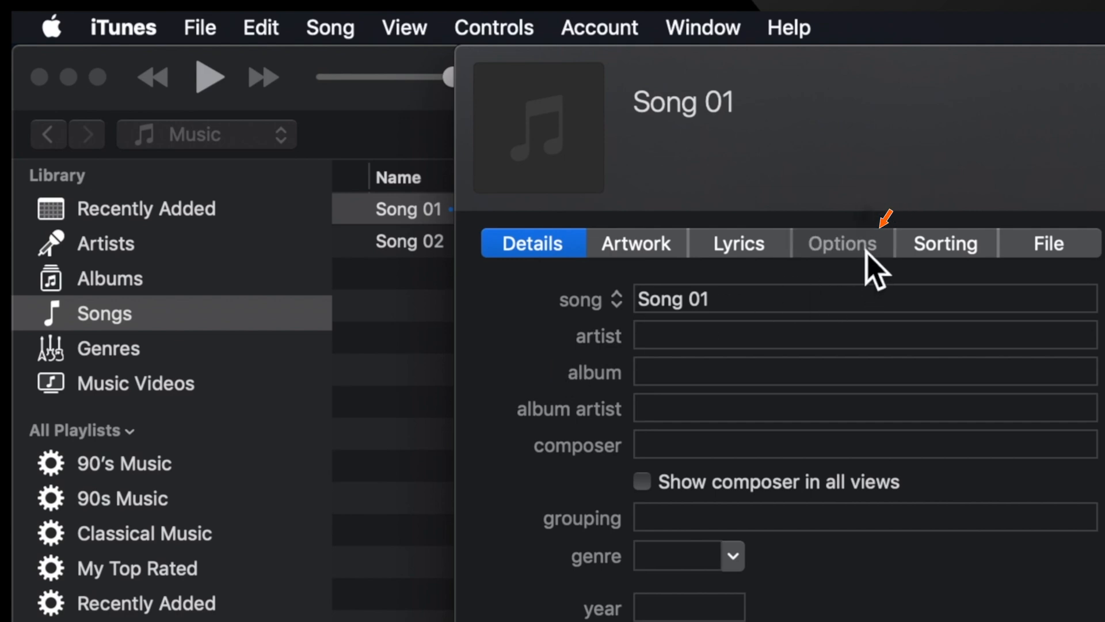
Step: In Options, enable start and stop times, set stop to 0:30, and confirm with OK
click(840, 242)
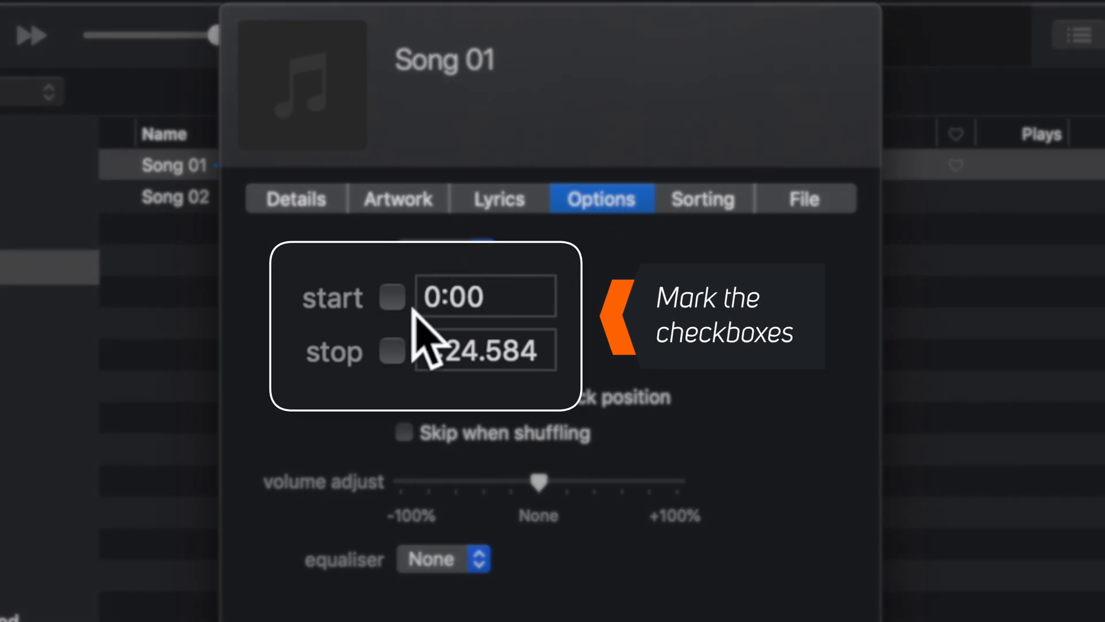
click(391, 352)
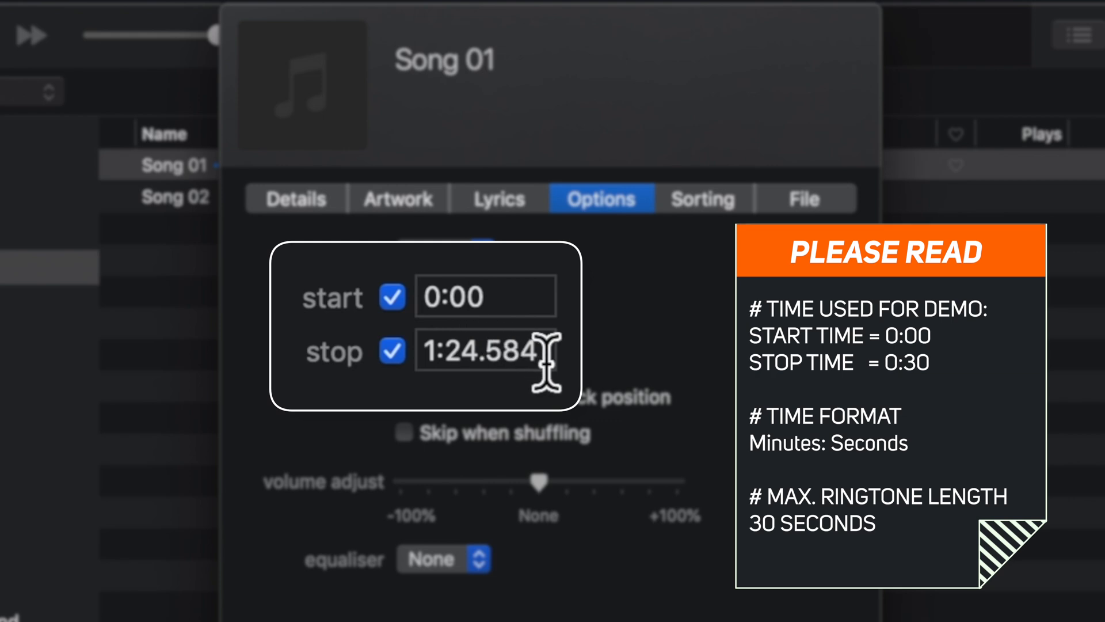
click(484, 350)
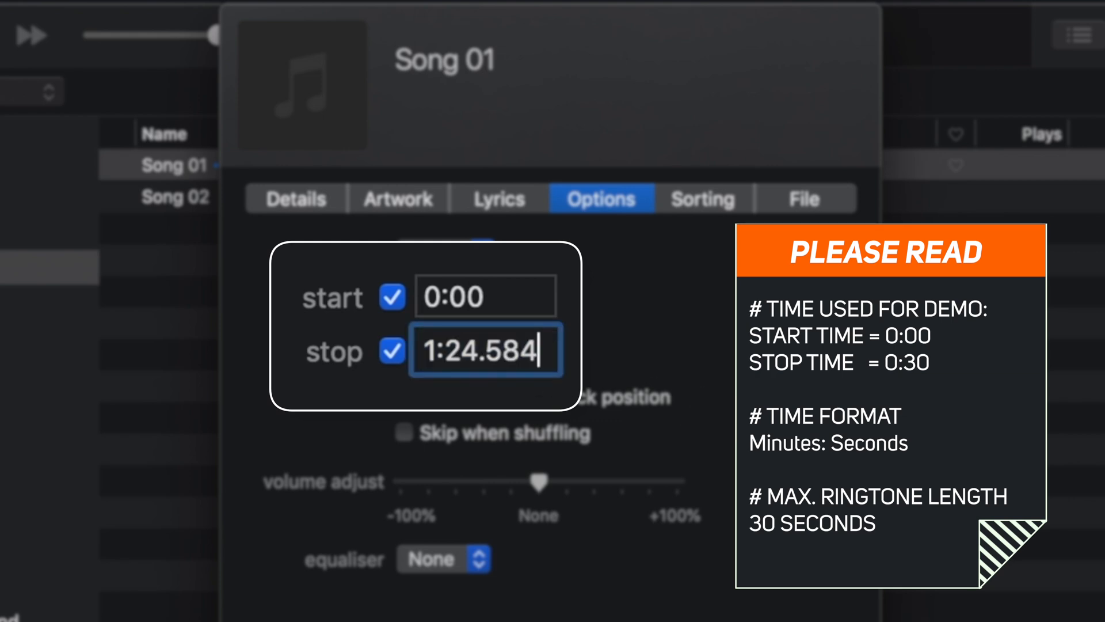
key(Backspace)
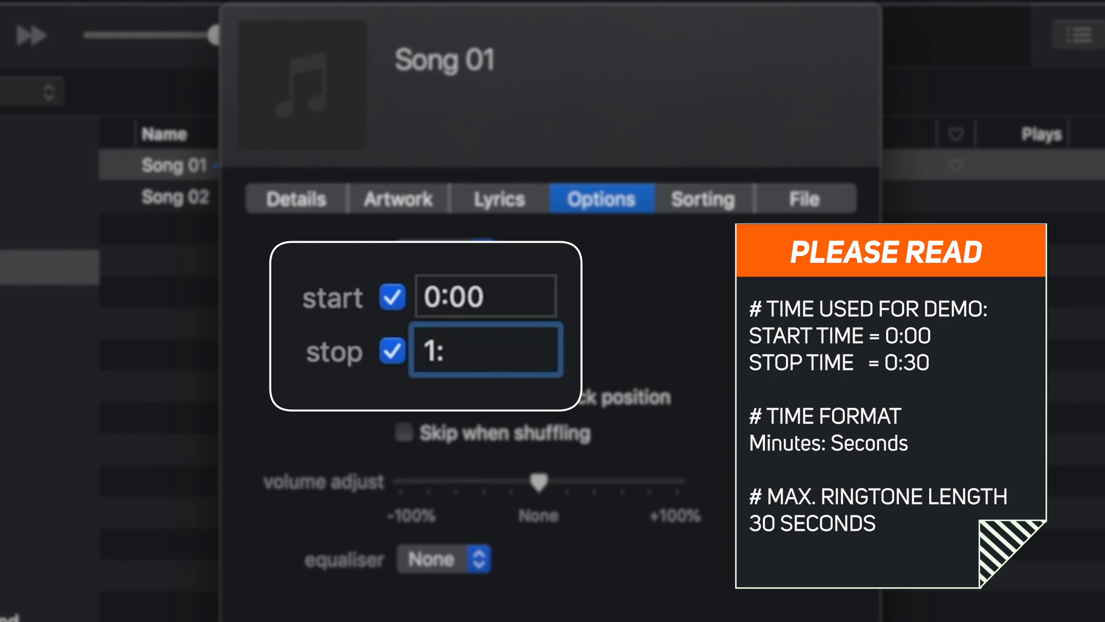
text(30)
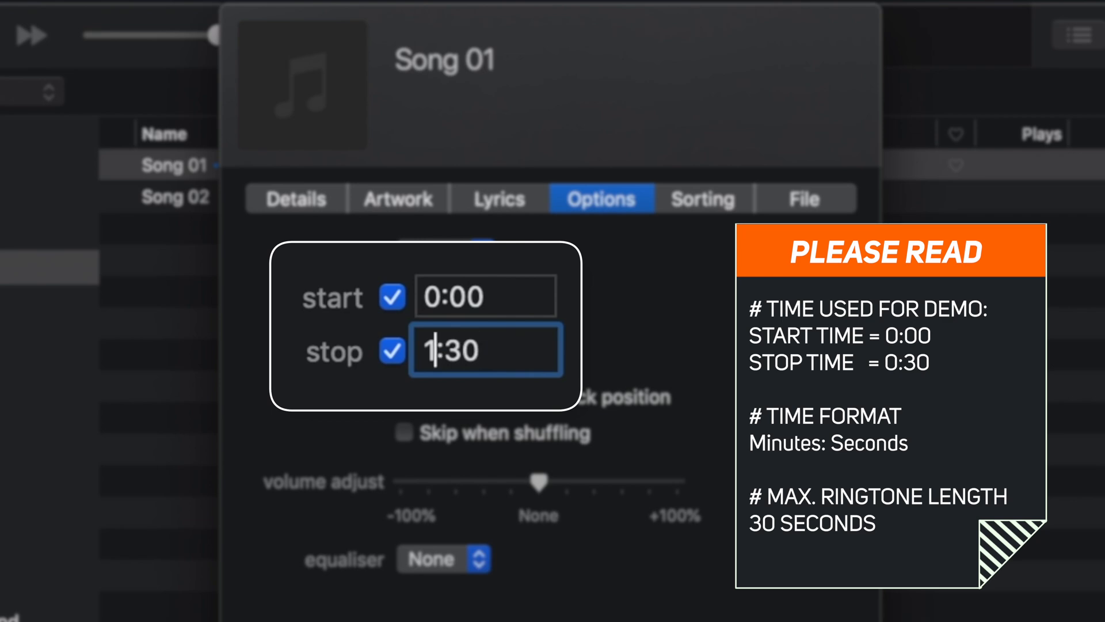
text(0:30)
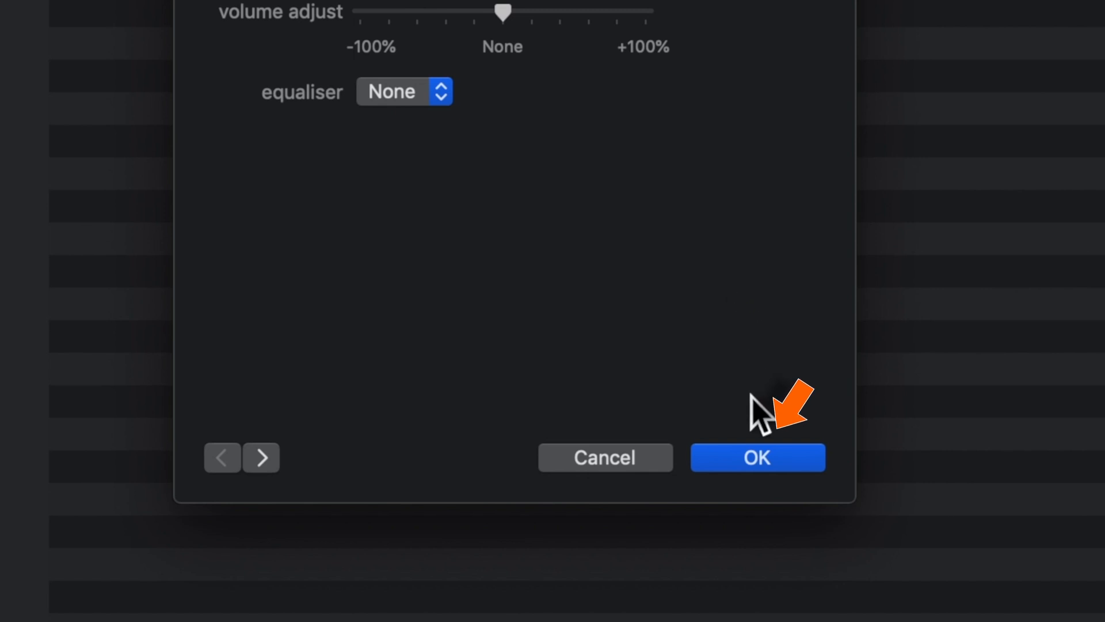
click(757, 457)
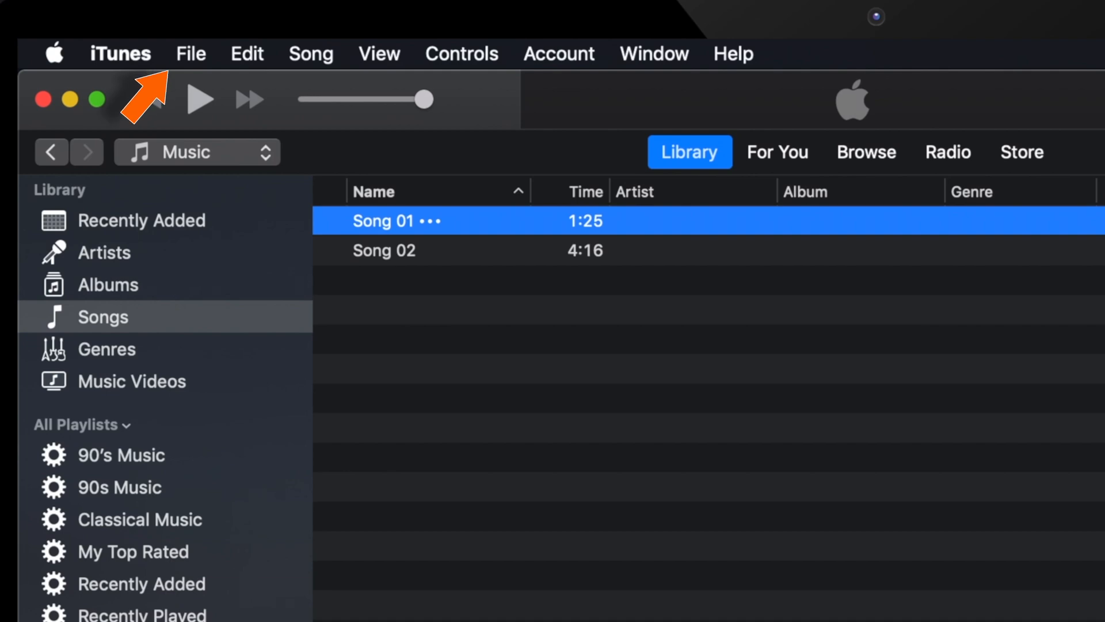
Step: Create an AAC version of Song 01 via File > Convert
click(190, 54)
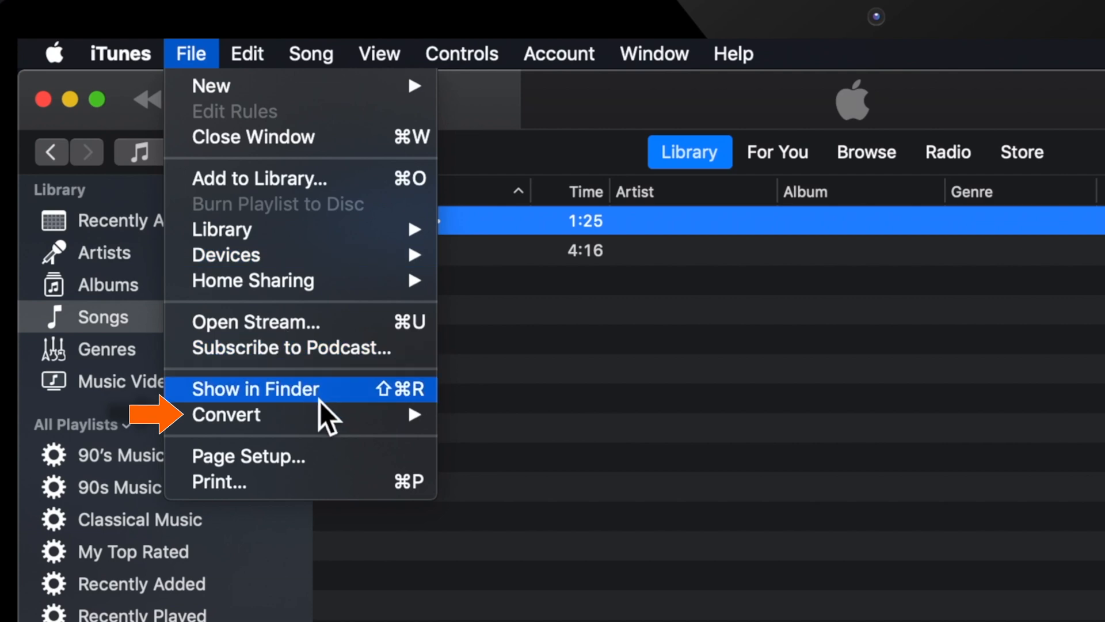
mouse_move(225, 413)
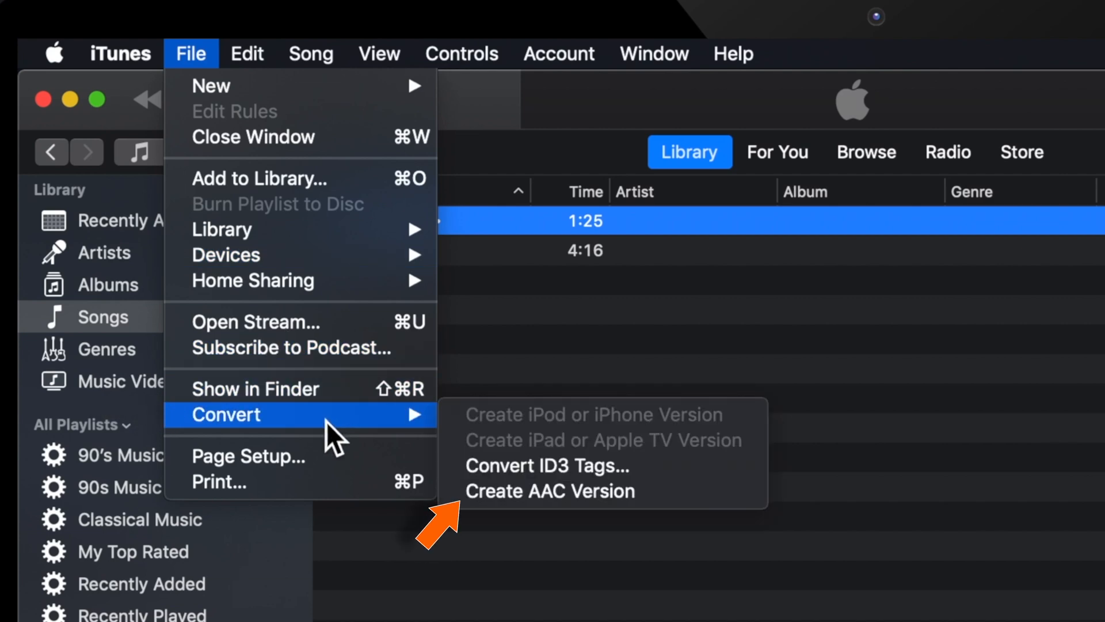
mouse_move(684, 525)
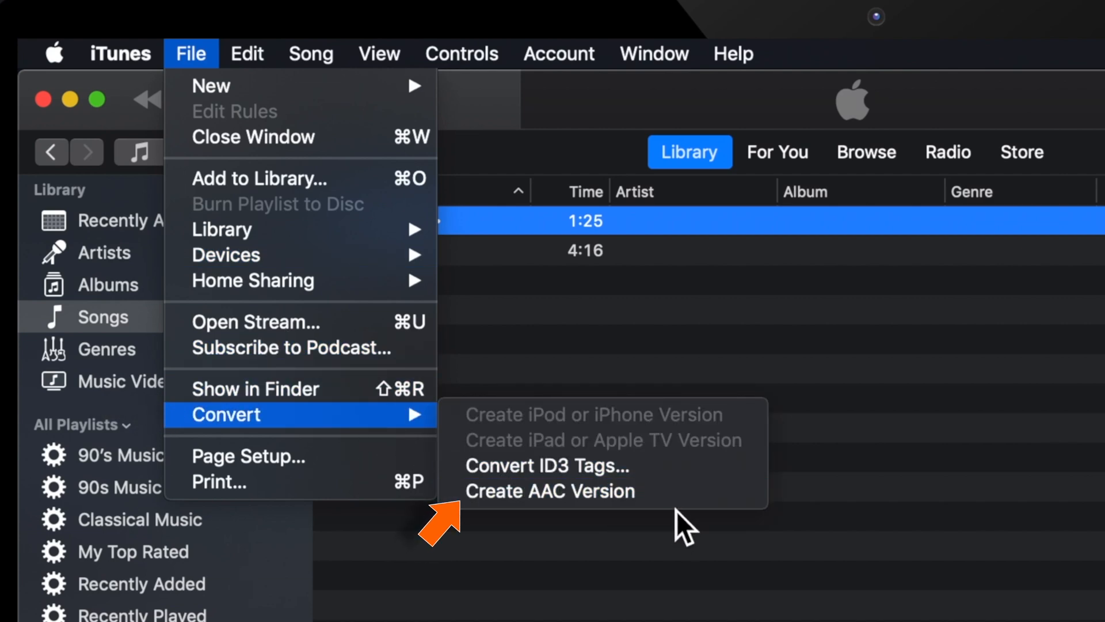
click(549, 491)
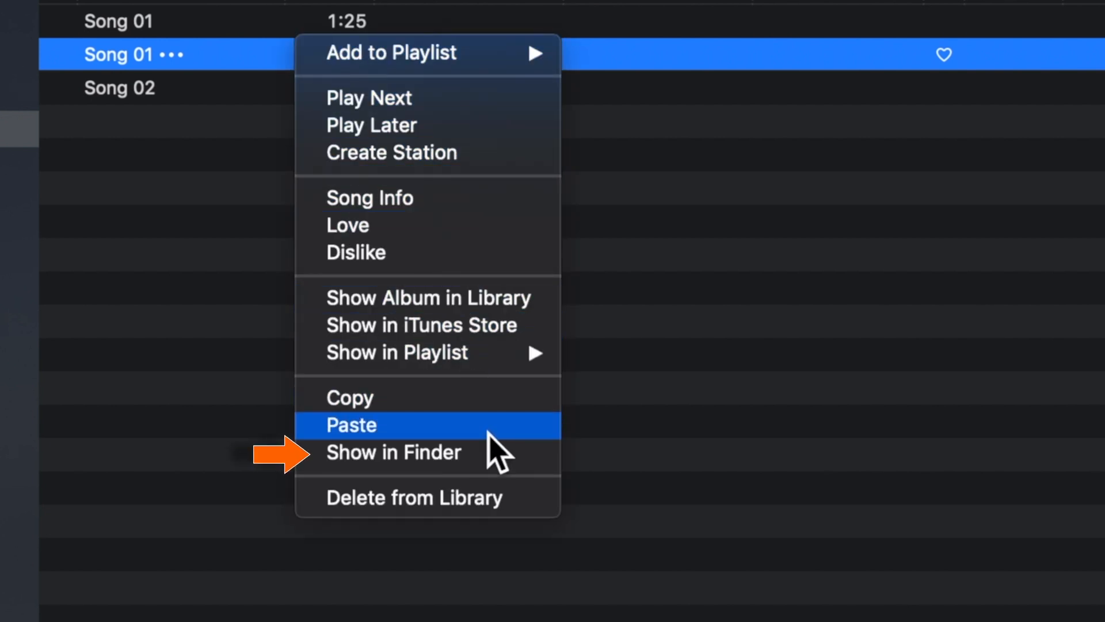
Step: Reveal the new Song 01.m4a in Finder and bring up its file actions
click(393, 451)
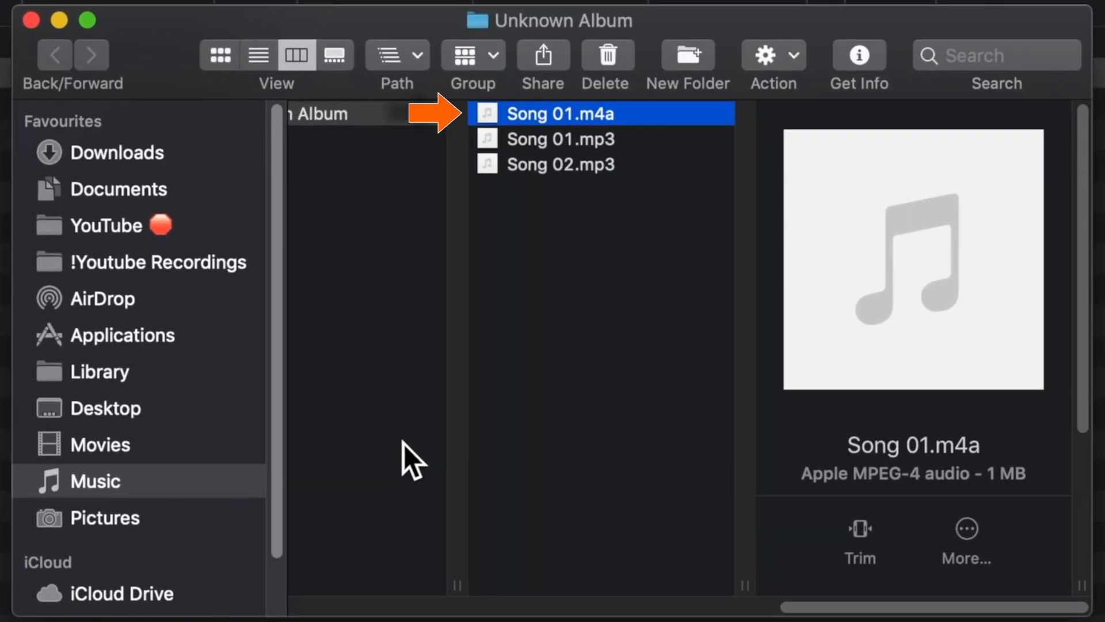
mouse_move(560, 347)
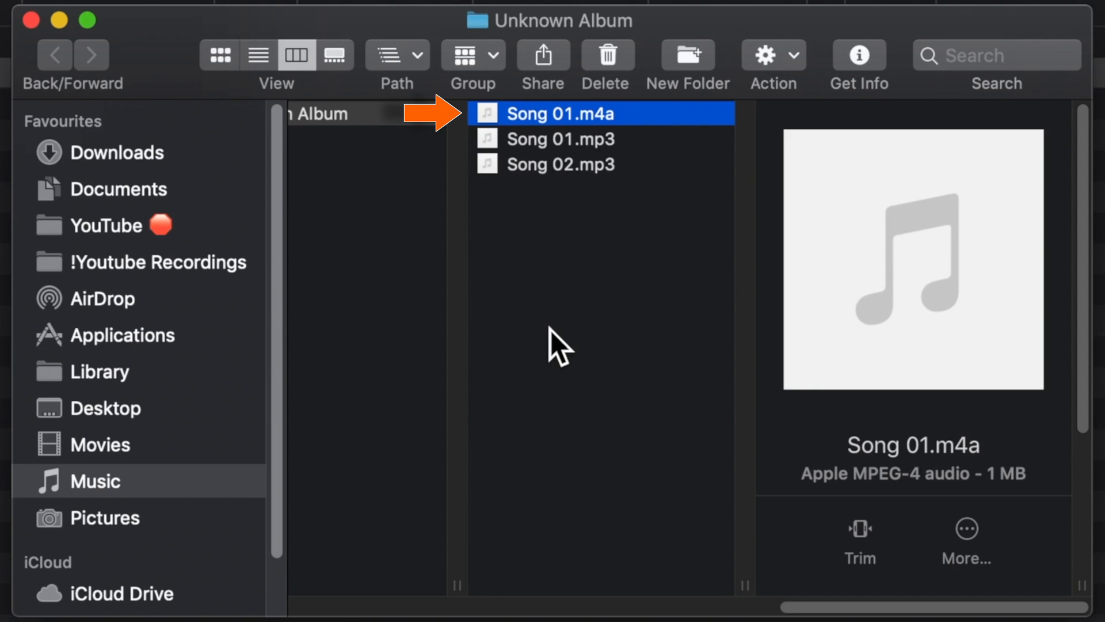
right_click(557, 114)
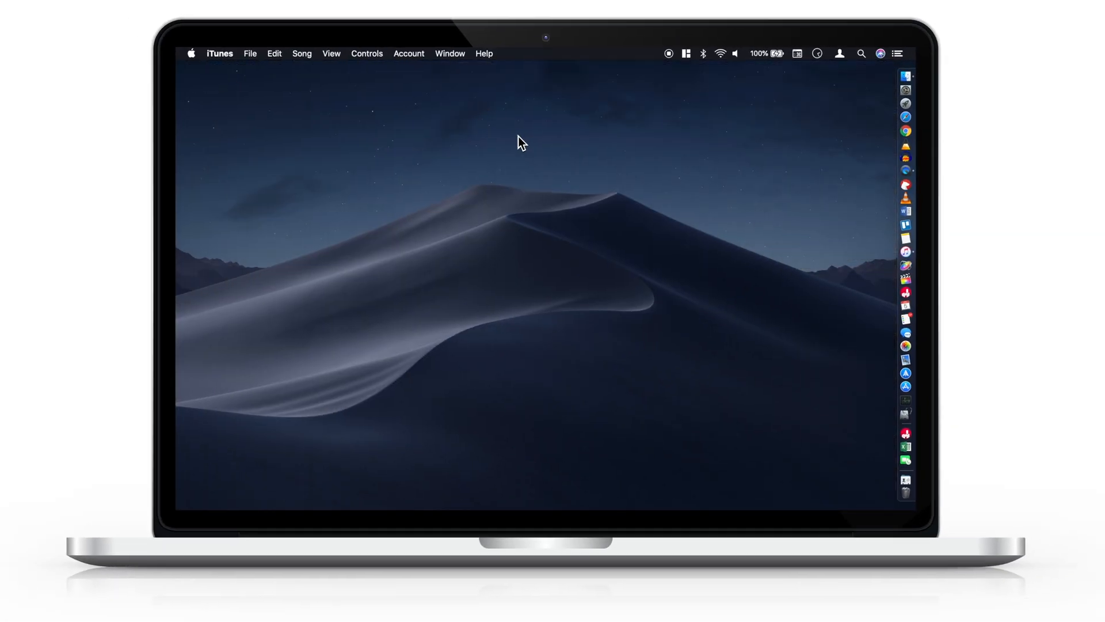
Step: Paste the copied Song 01.m4a onto the desktop
right_click(518, 141)
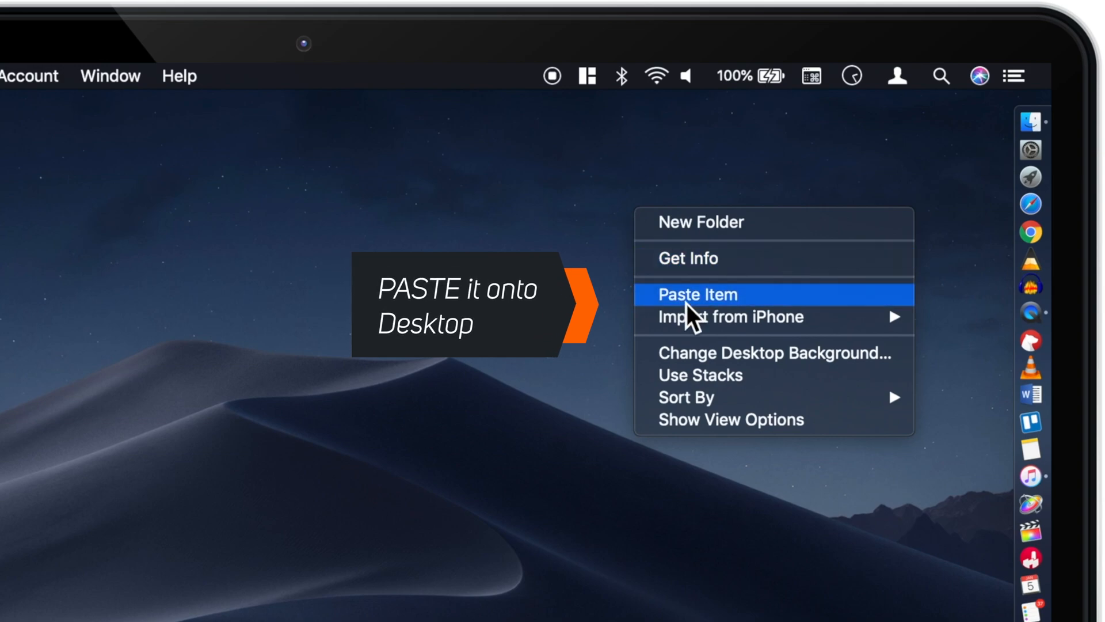
click(698, 295)
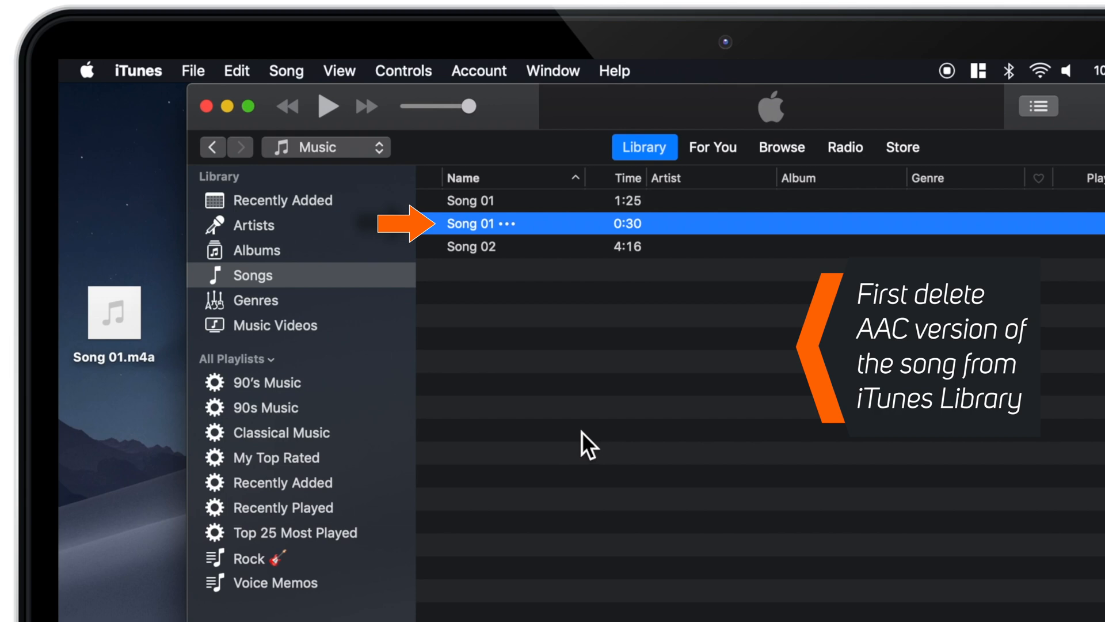
Step: Delete the 0:30 Song 01 from the library and move its file to the Trash
right_click(479, 223)
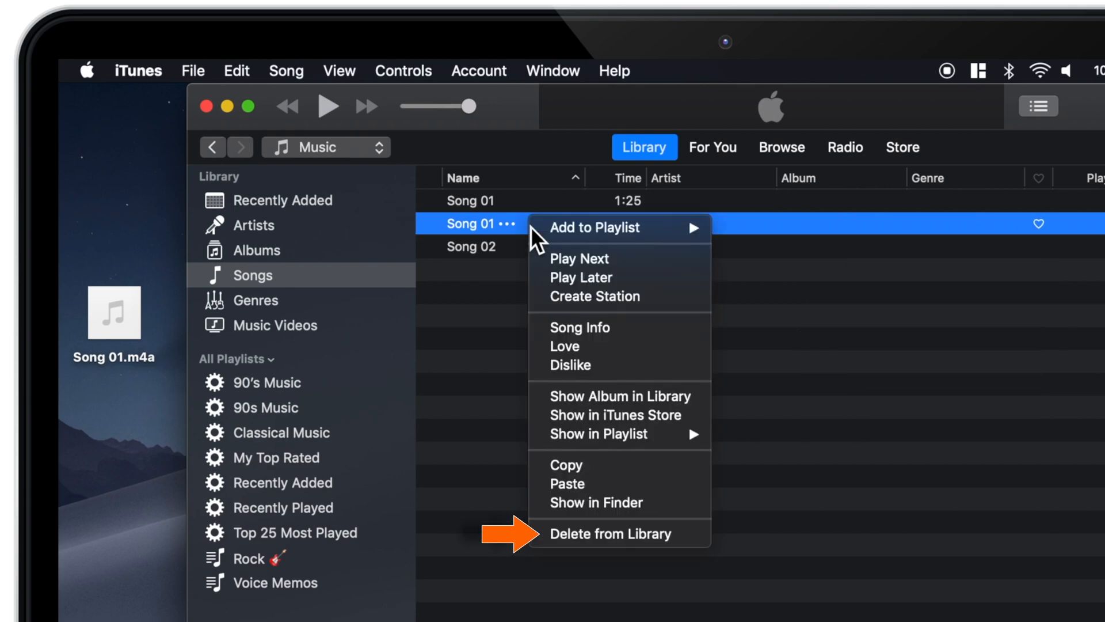
mouse_move(686, 561)
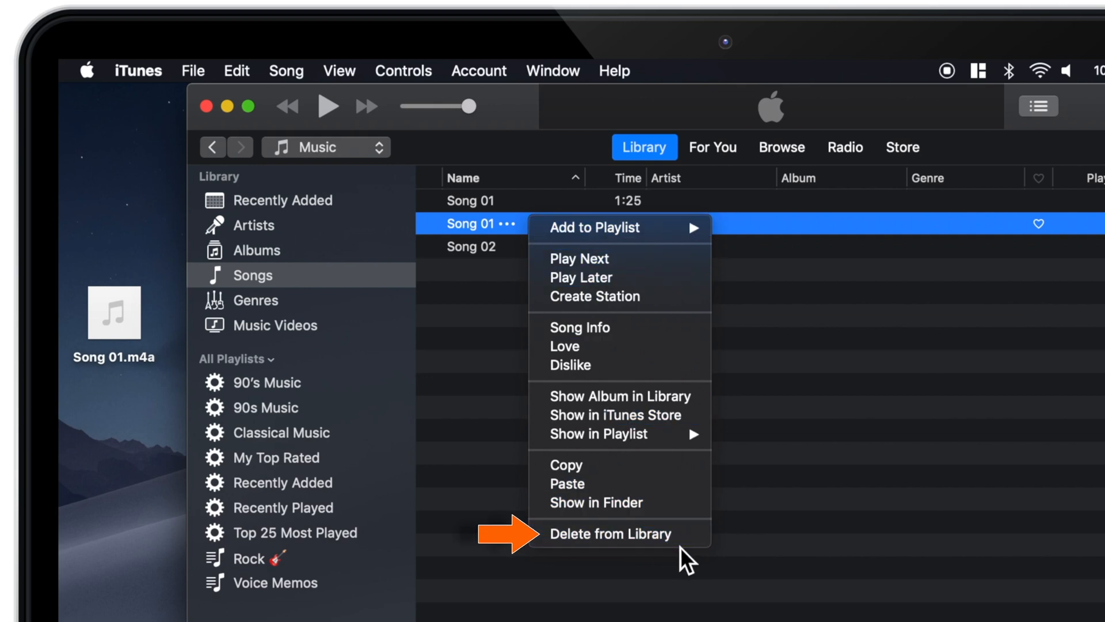
click(610, 533)
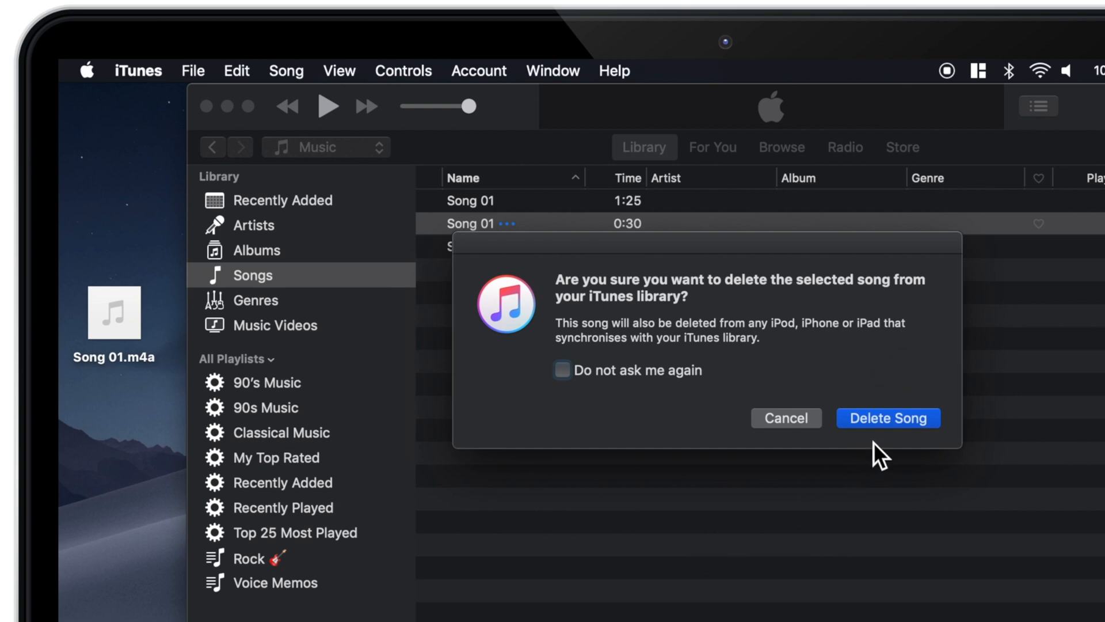
click(887, 416)
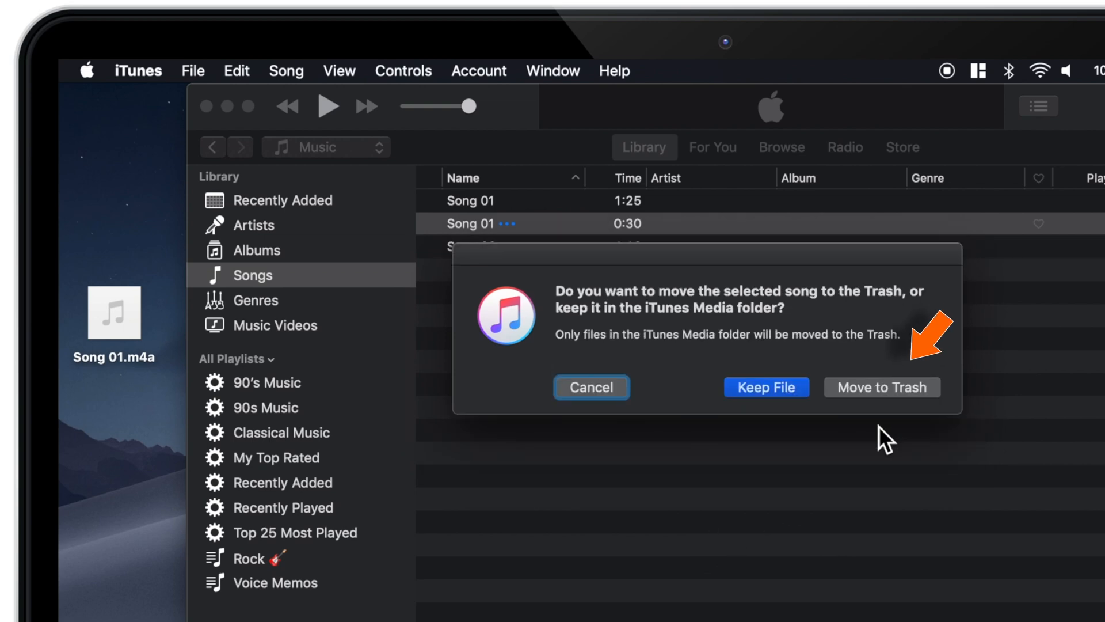
mouse_move(886, 425)
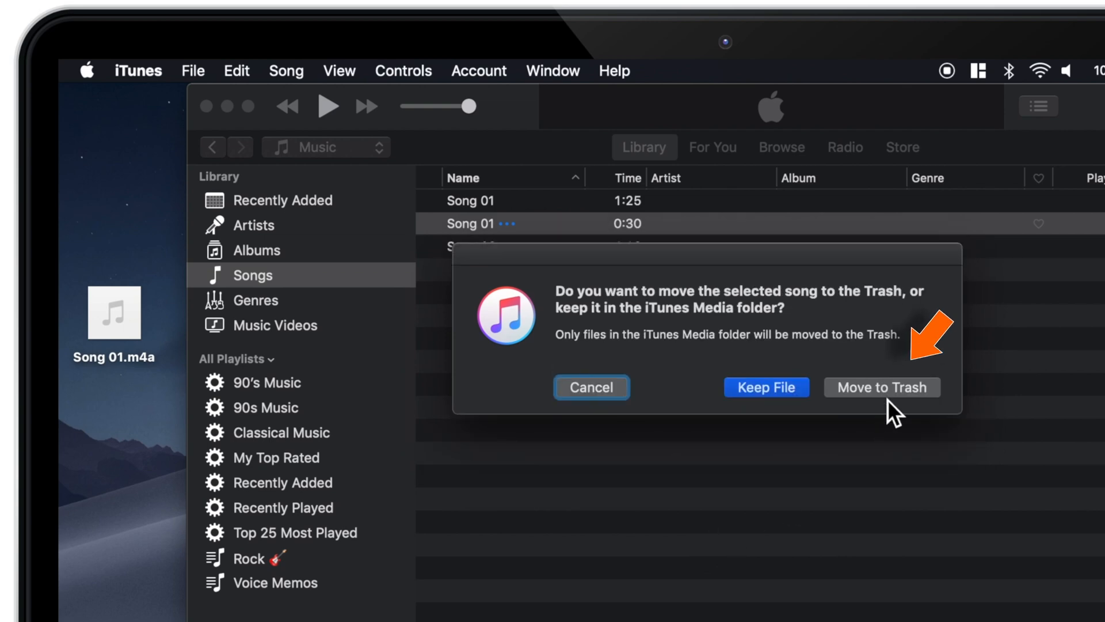
click(881, 387)
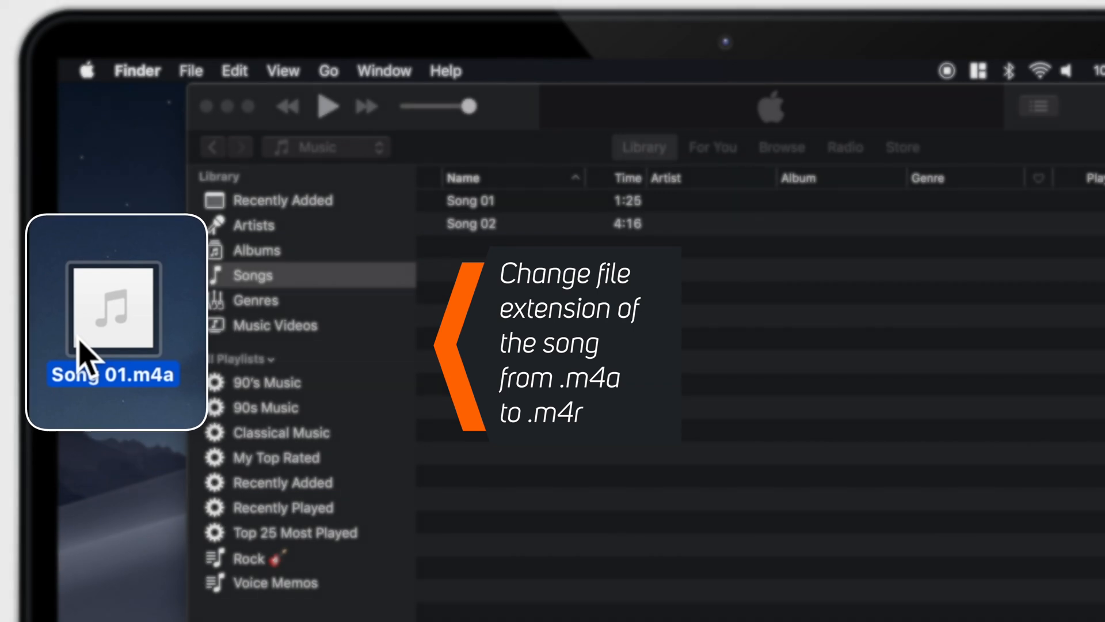
Step: Rename the desktop file Song 01.m4a to Song 01.m4r and keep the .m4r extension
right_click(113, 310)
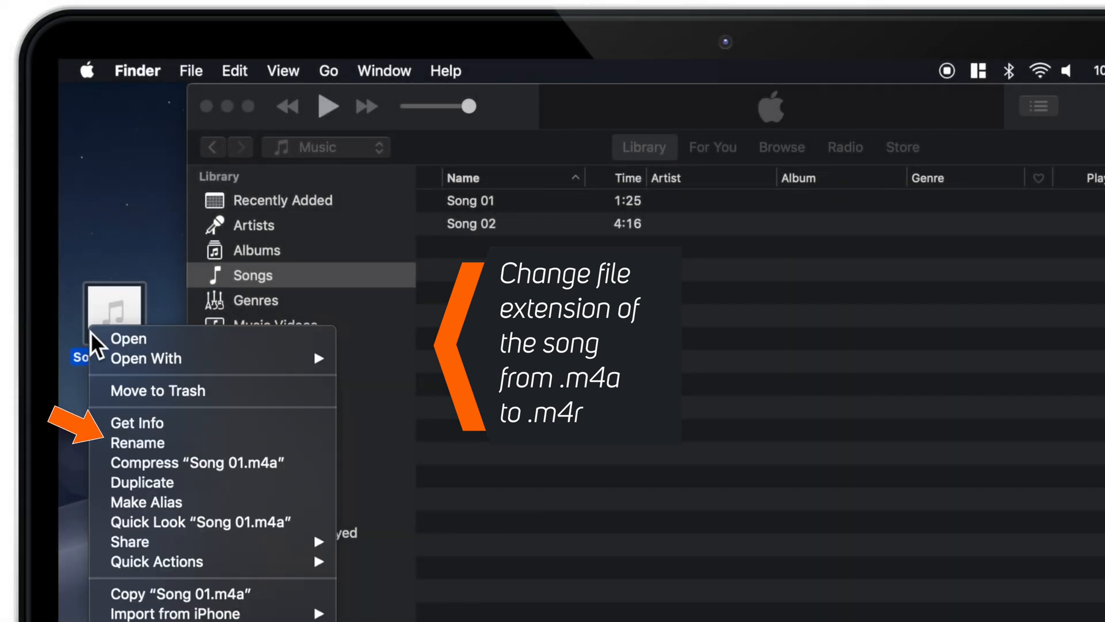
click(138, 442)
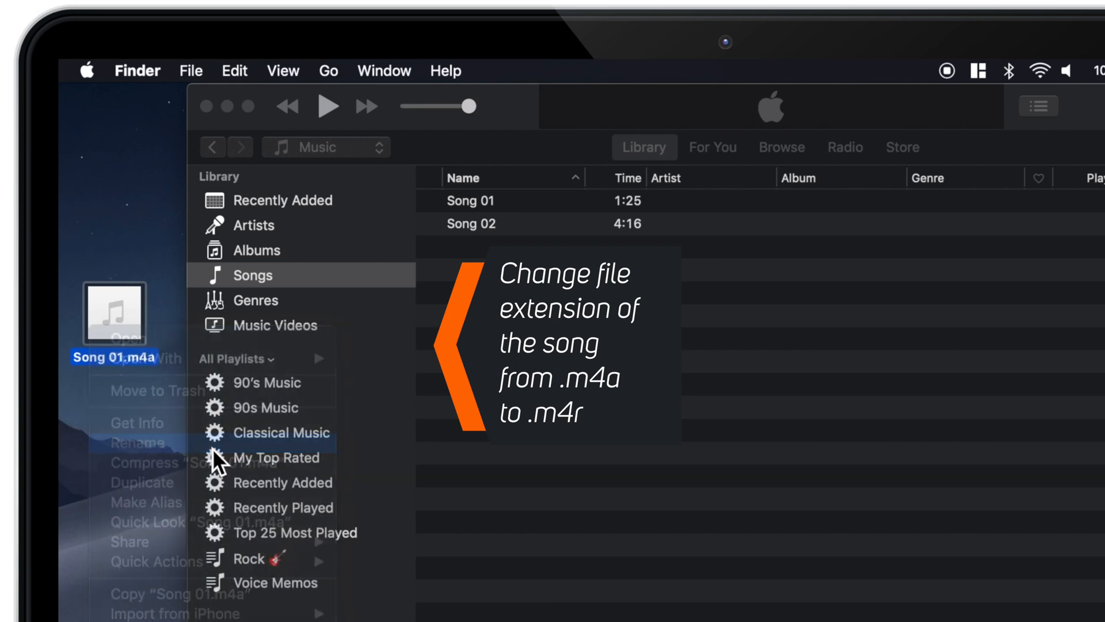
click(138, 442)
text(r)
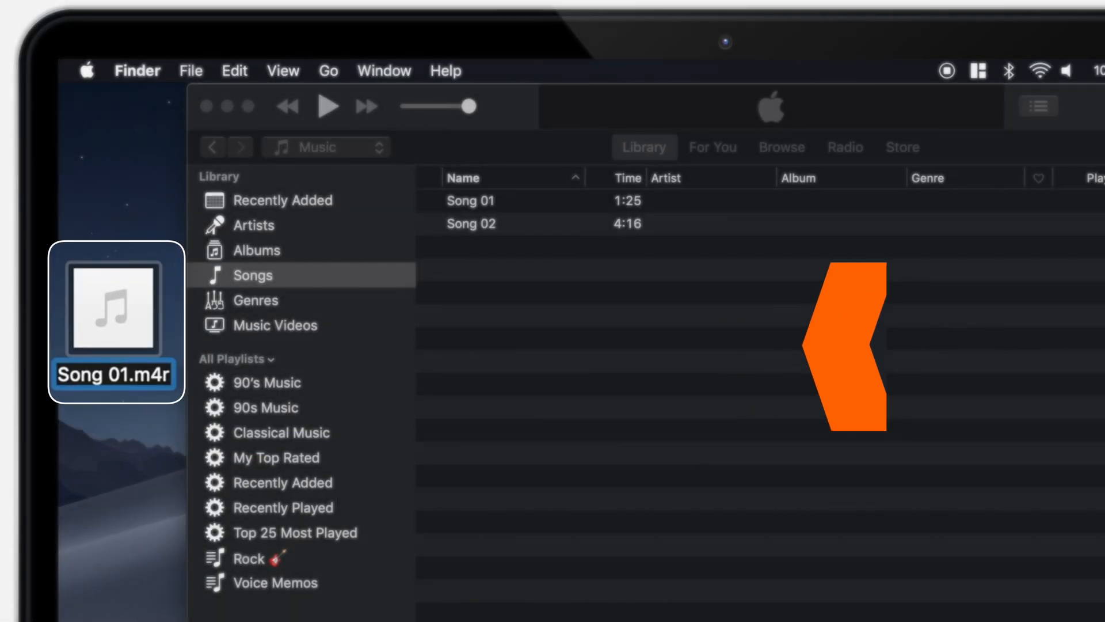
key(return)
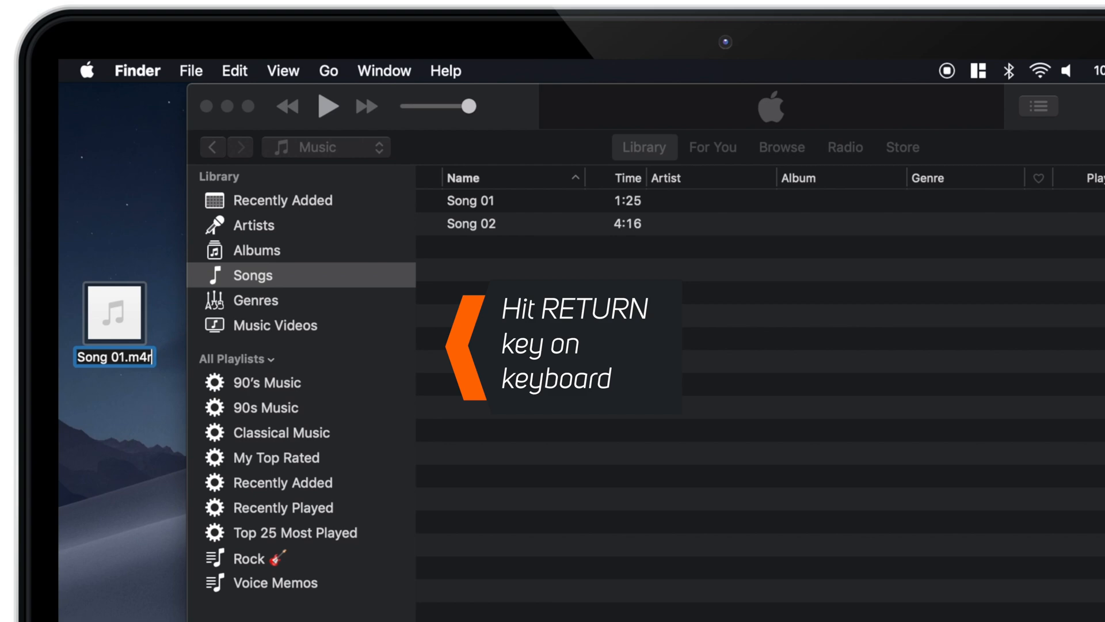
key(return)
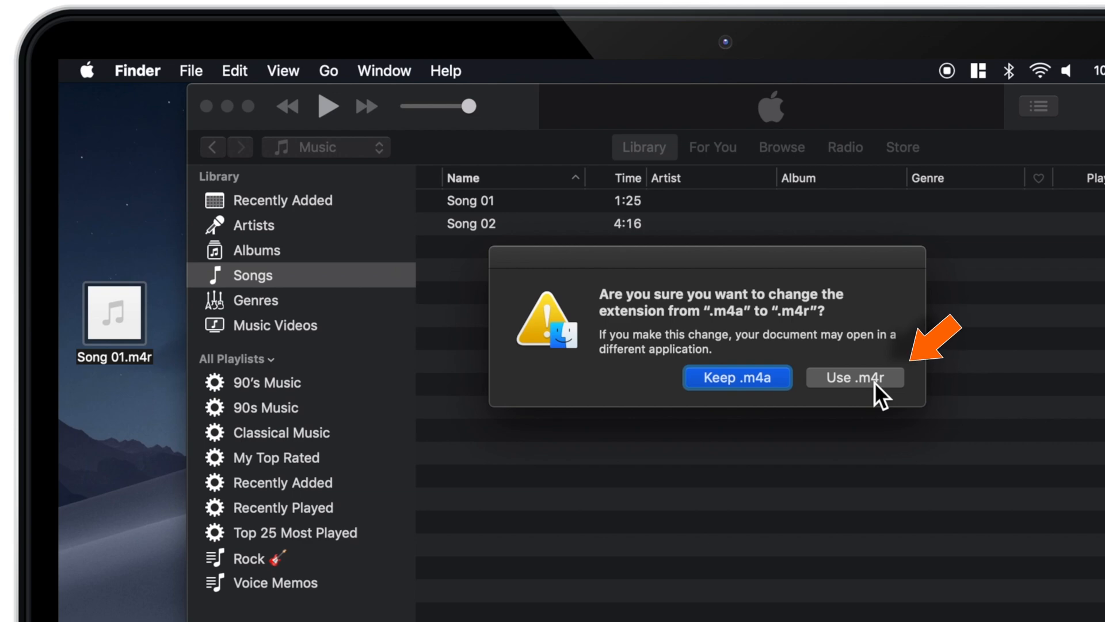
click(853, 378)
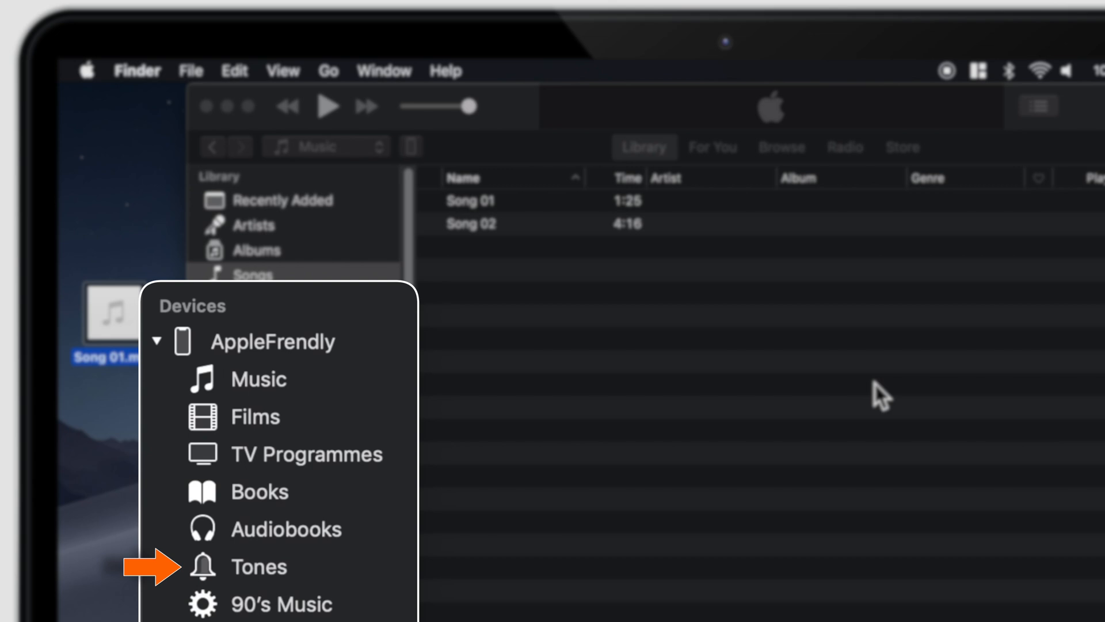
mouse_move(361, 584)
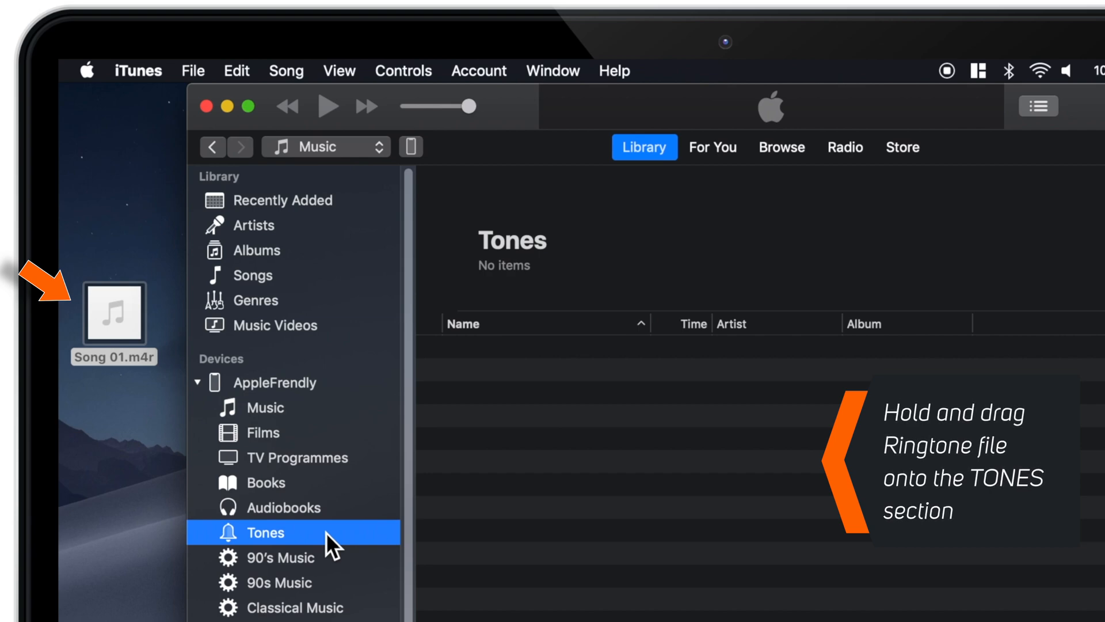
Step: Show the connected iPhone's empty Tones section
click(113, 314)
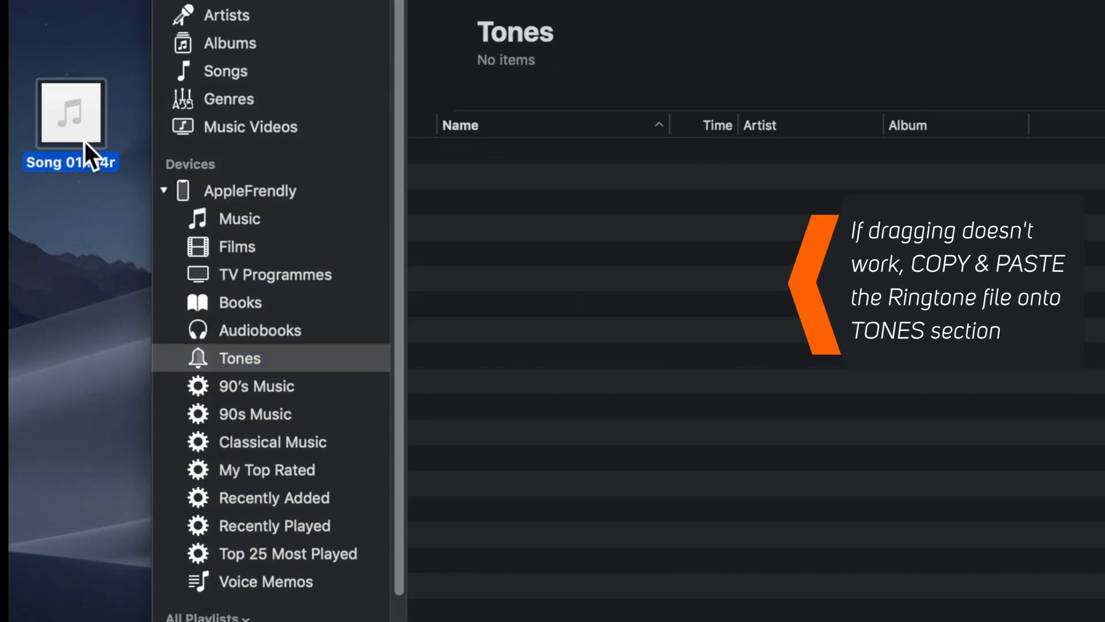
Step: Copy Song 01.m4r from the desktop and paste it into the iPhone's Tones
right_click(70, 113)
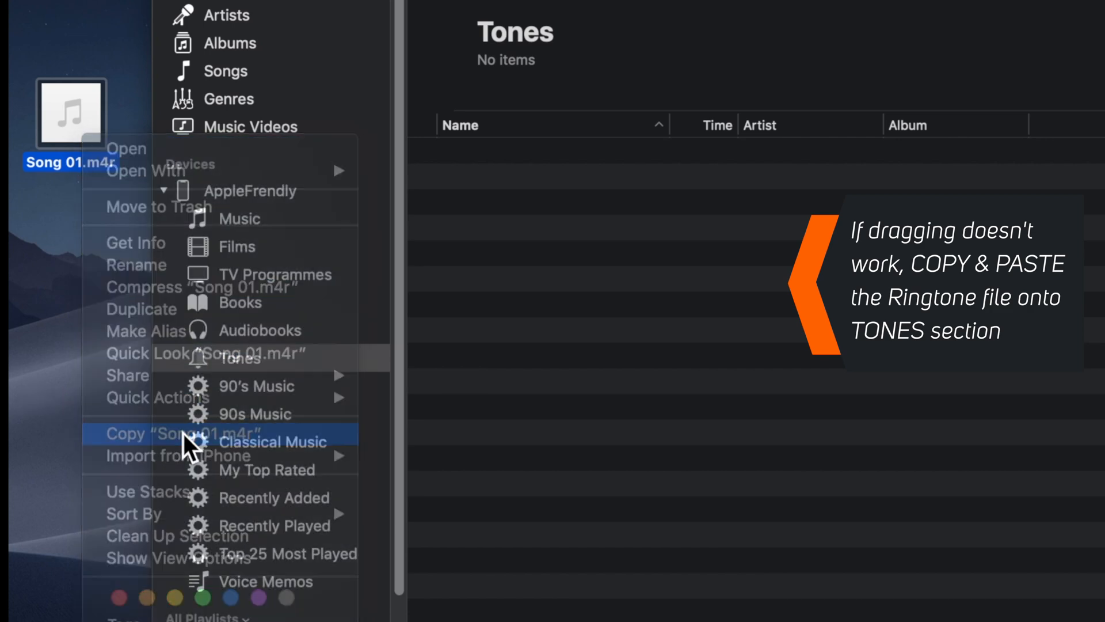
right_click(240, 358)
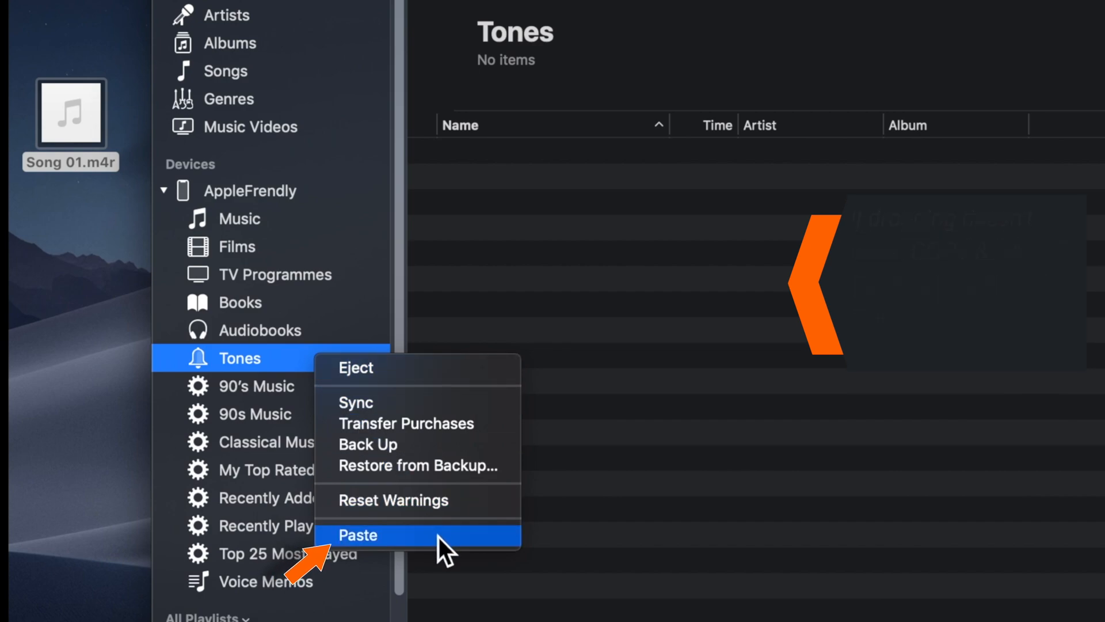
click(357, 536)
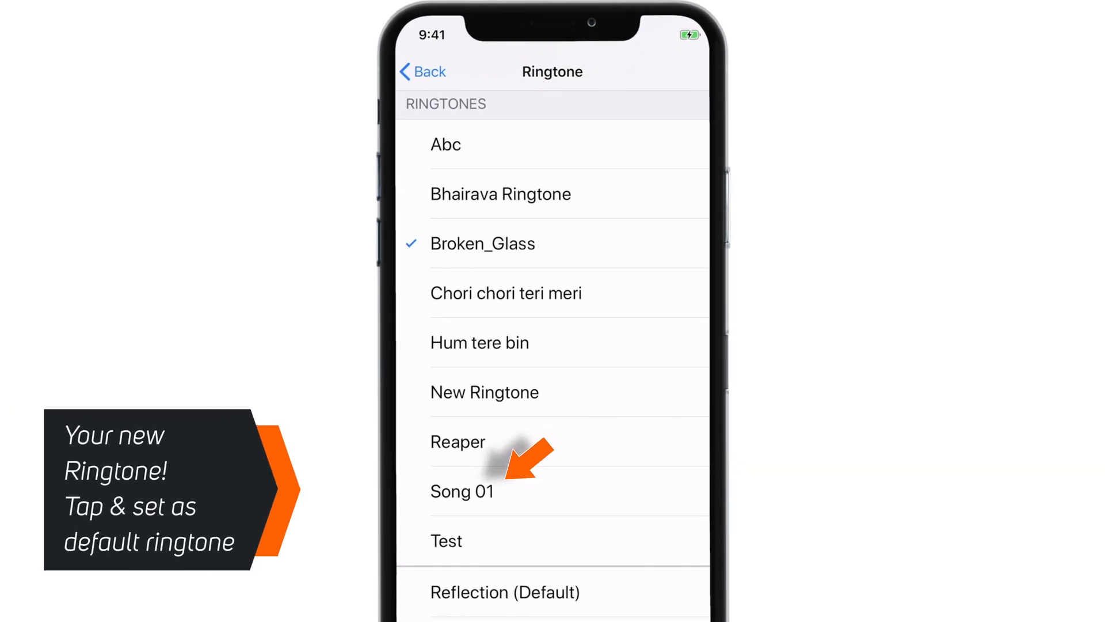
Step: Select Song 01 on the iPhone's Ringtone screen so it becomes the checked ringtone
click(463, 491)
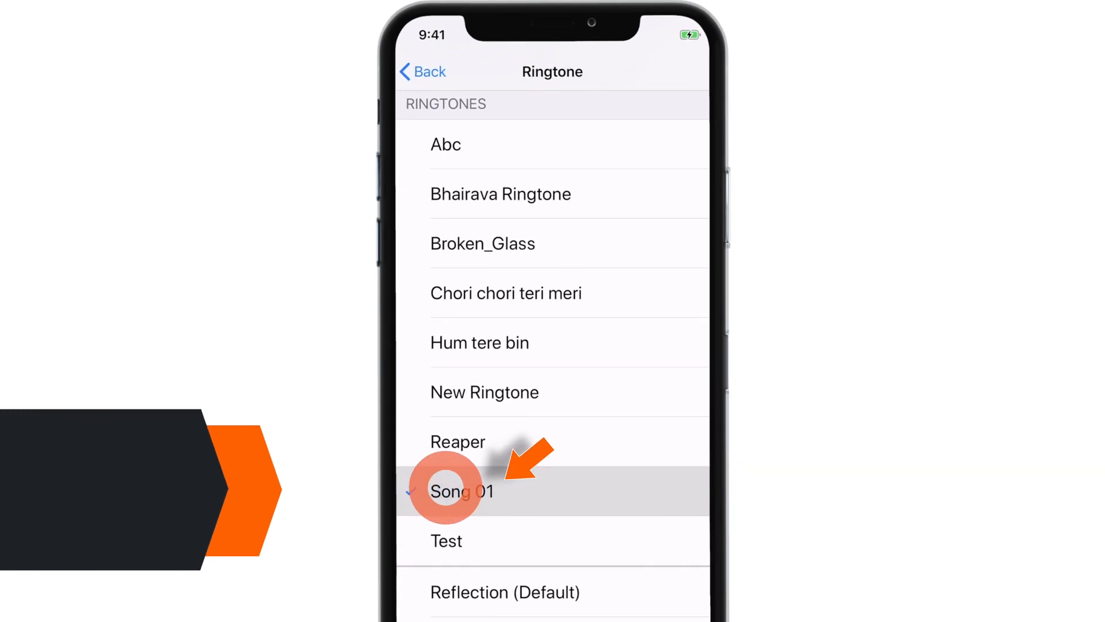
click(462, 490)
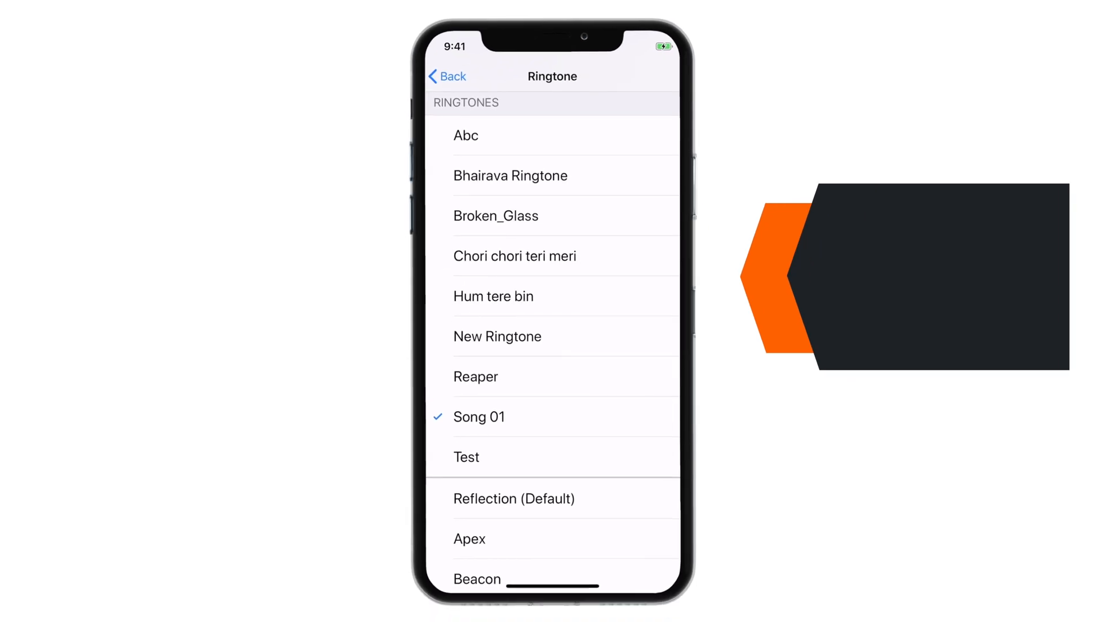